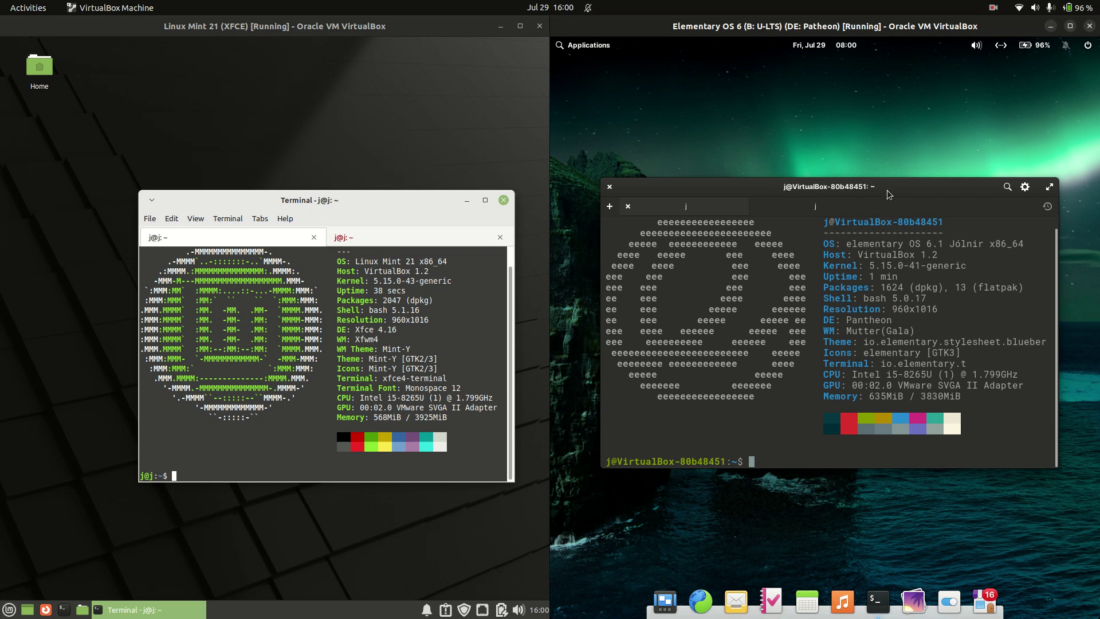
- Tuck both terminal windows away to reveal the Mint and elementary desktops
double_click(867, 319)
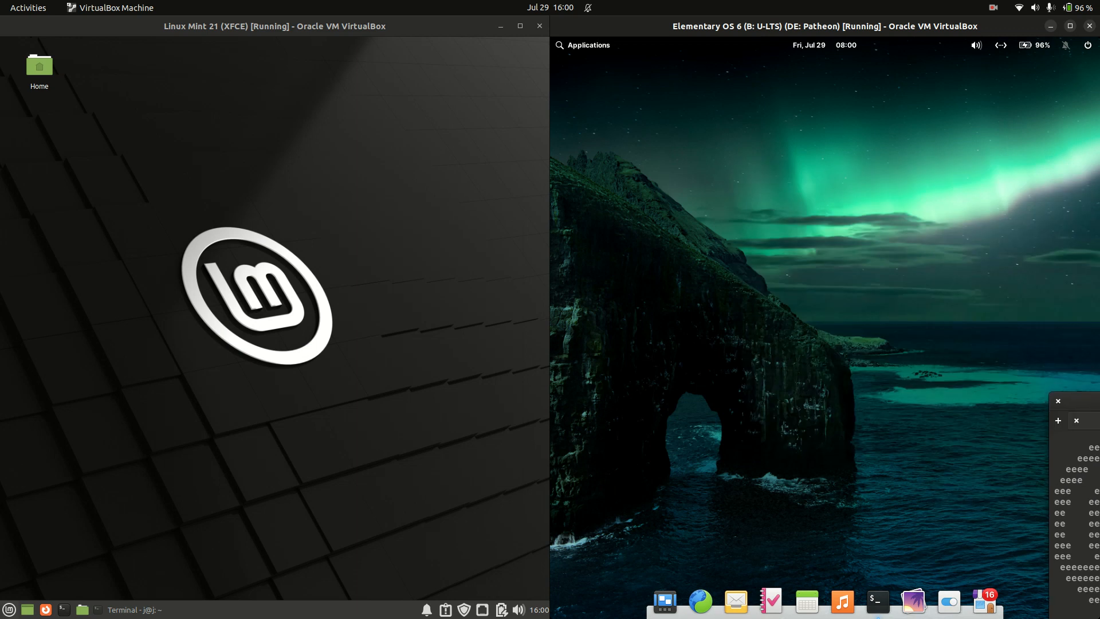
- Open Mint's menu and elementary's launcher, then search 'i' in the Mint menu
left_click(8, 608)
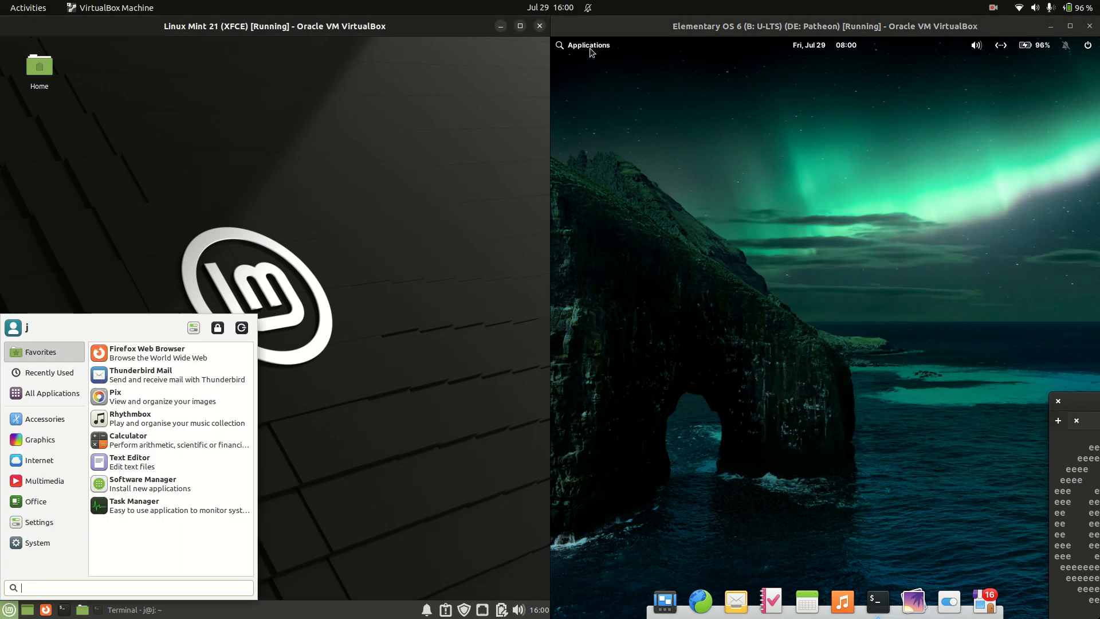
left_click(588, 46)
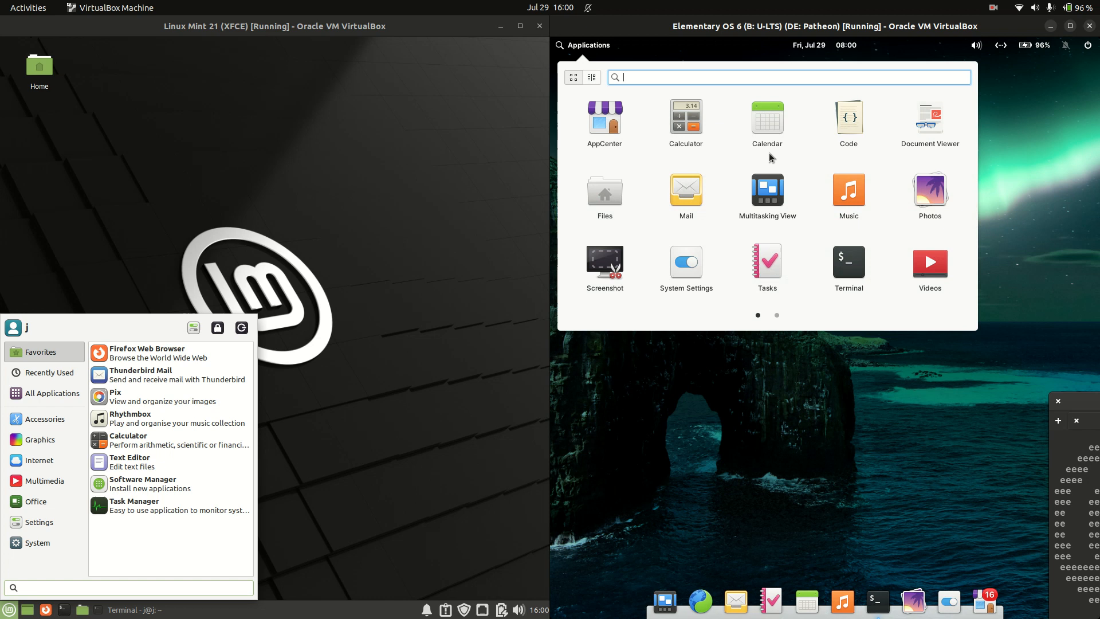
mouse_move(826, 113)
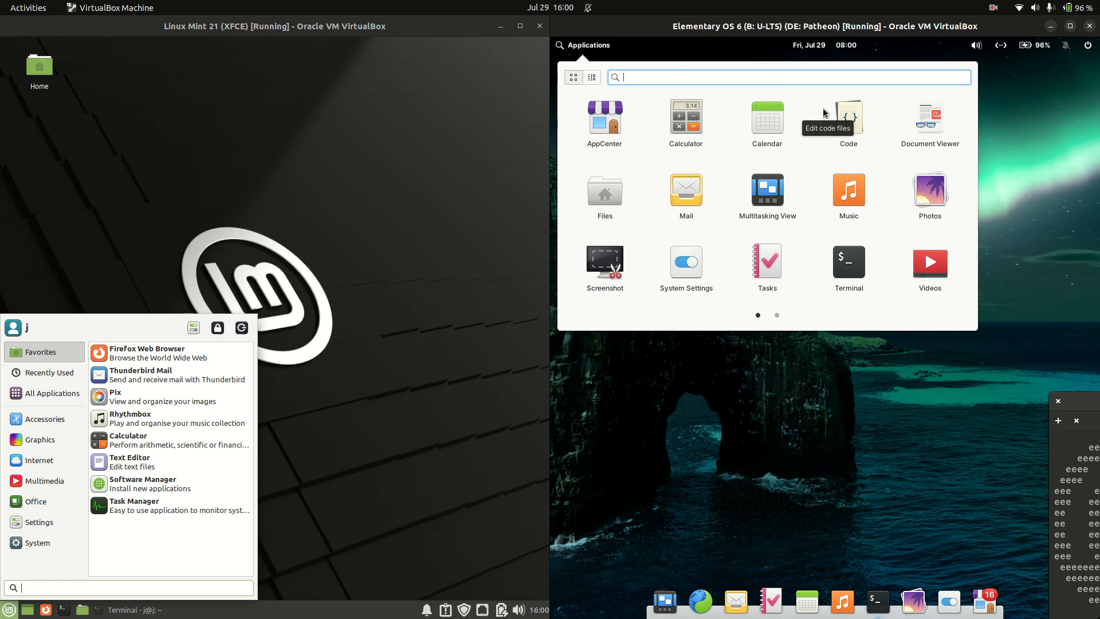
mouse_move(791, 211)
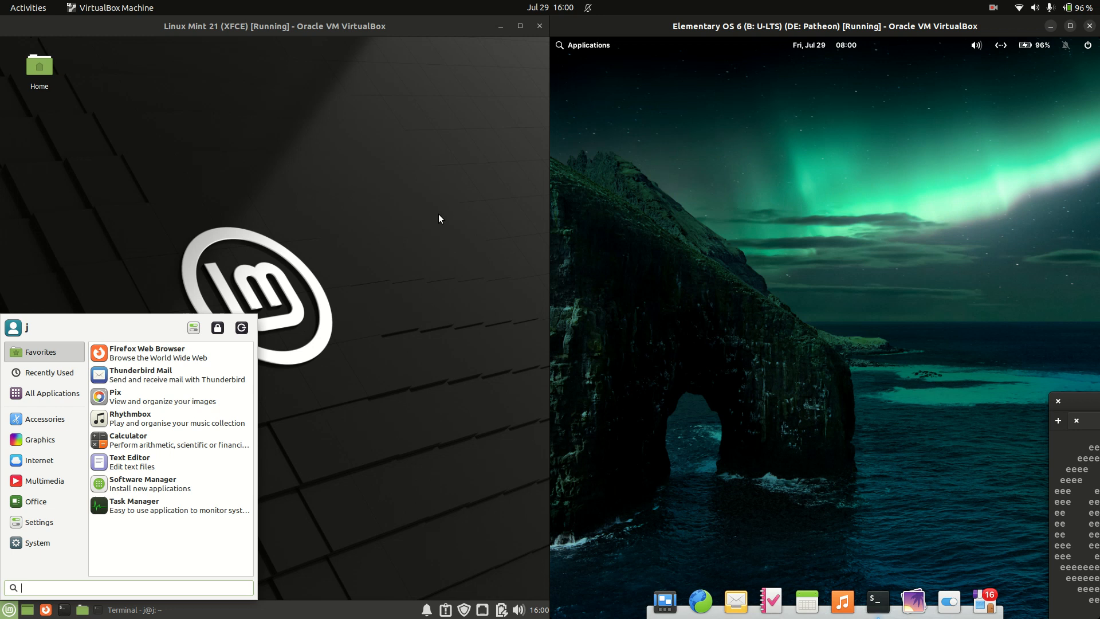
mouse_move(7, 603)
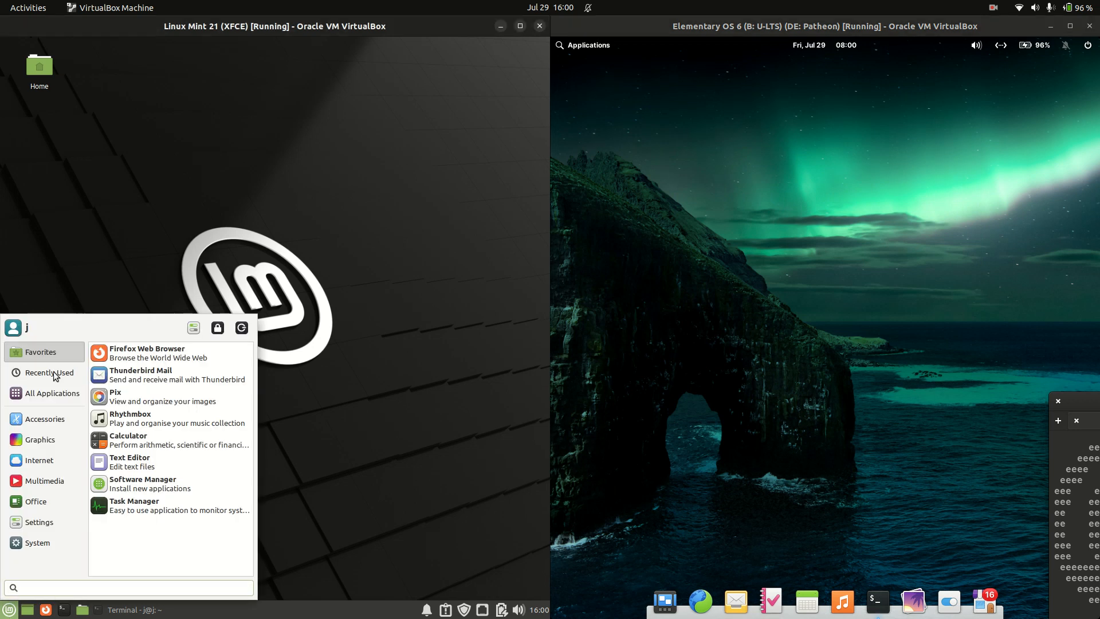
type("i")
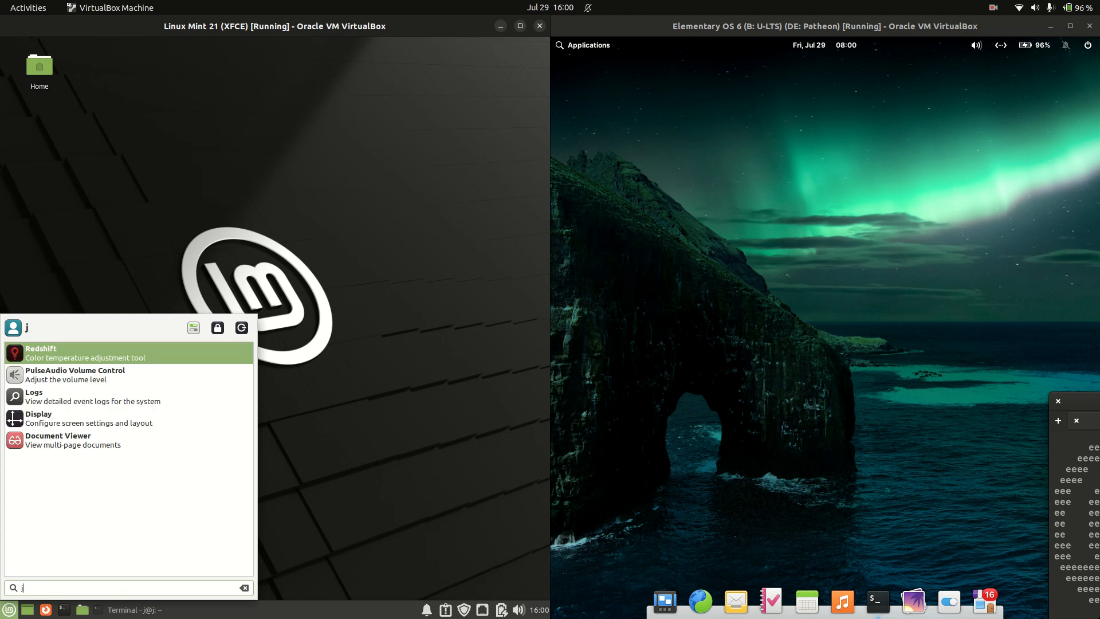
- Show and dismiss the Mint and elementary desktop right-click menus
right_click(311, 171)
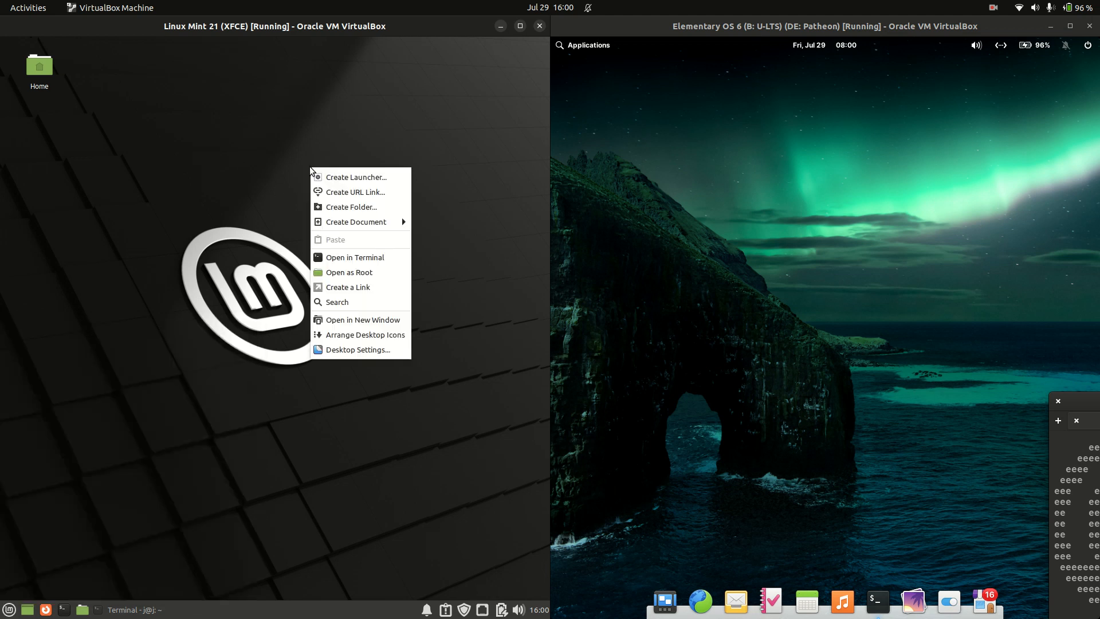
right_click(829, 249)
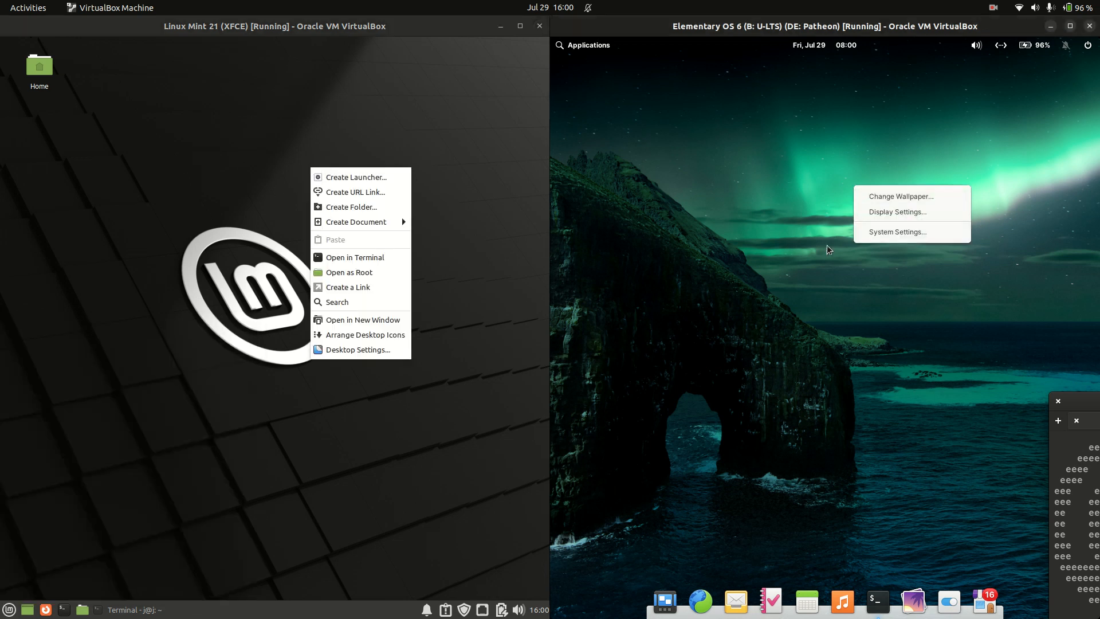
mouse_move(370, 232)
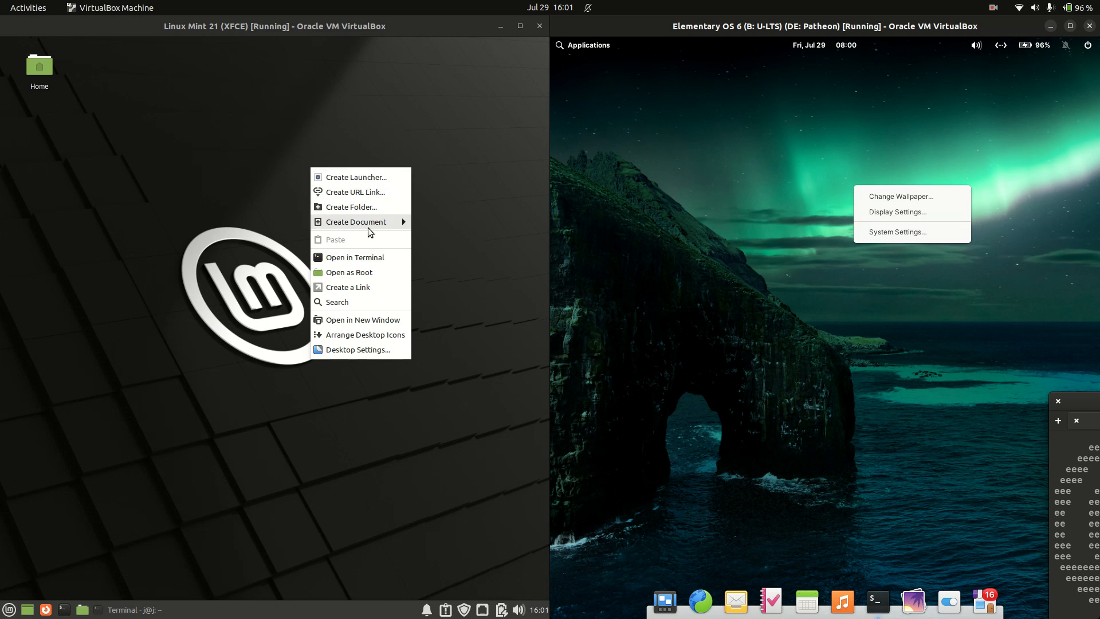
left_click(355, 257)
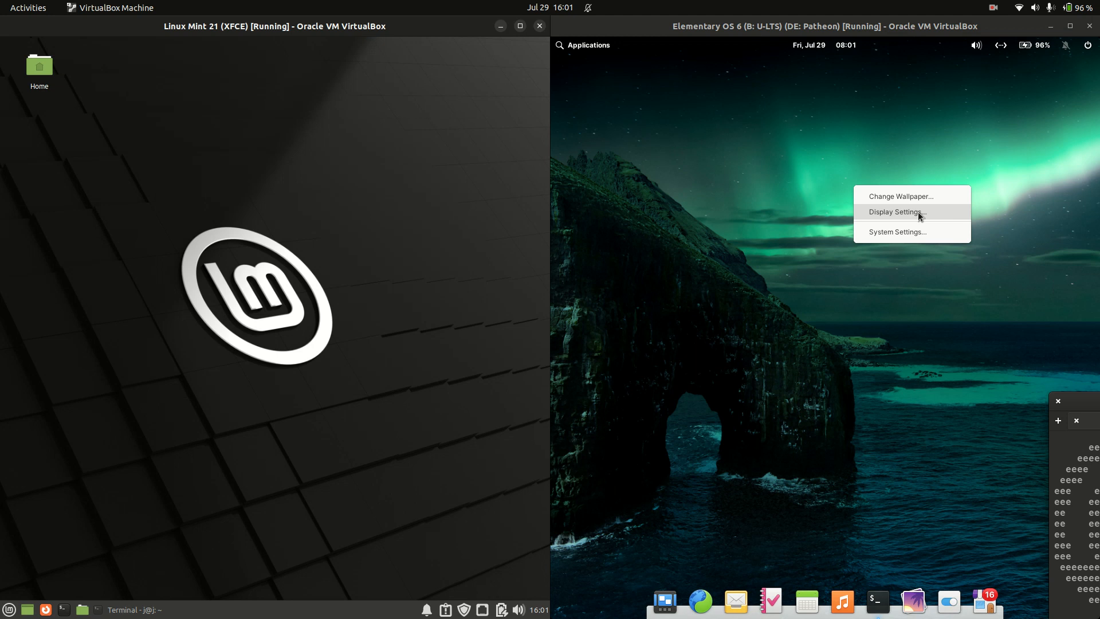
mouse_move(904, 206)
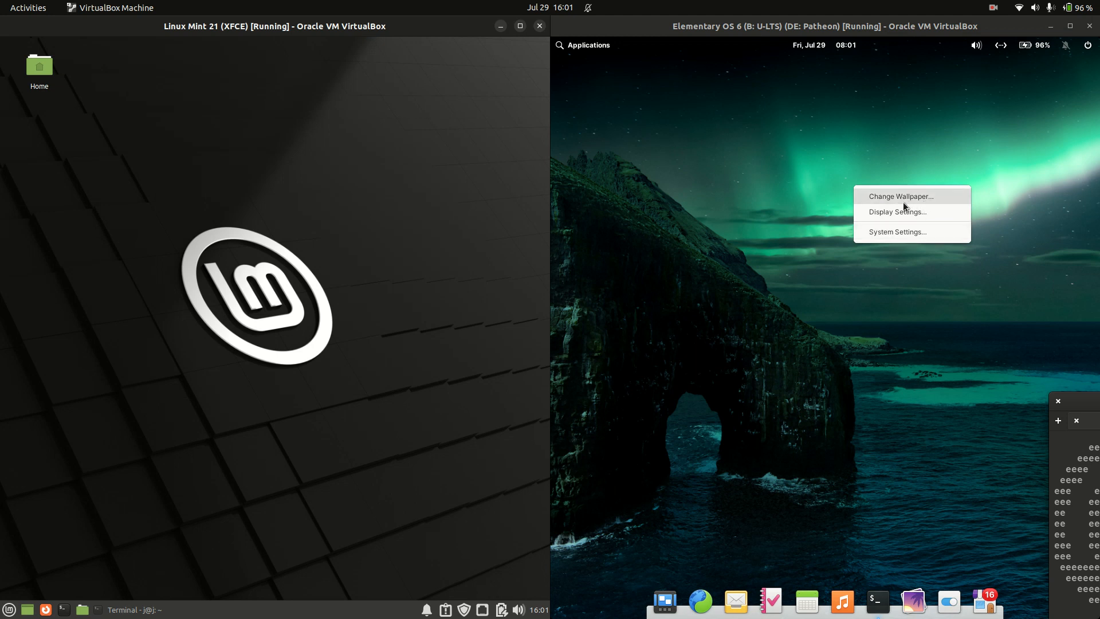
mouse_move(918, 214)
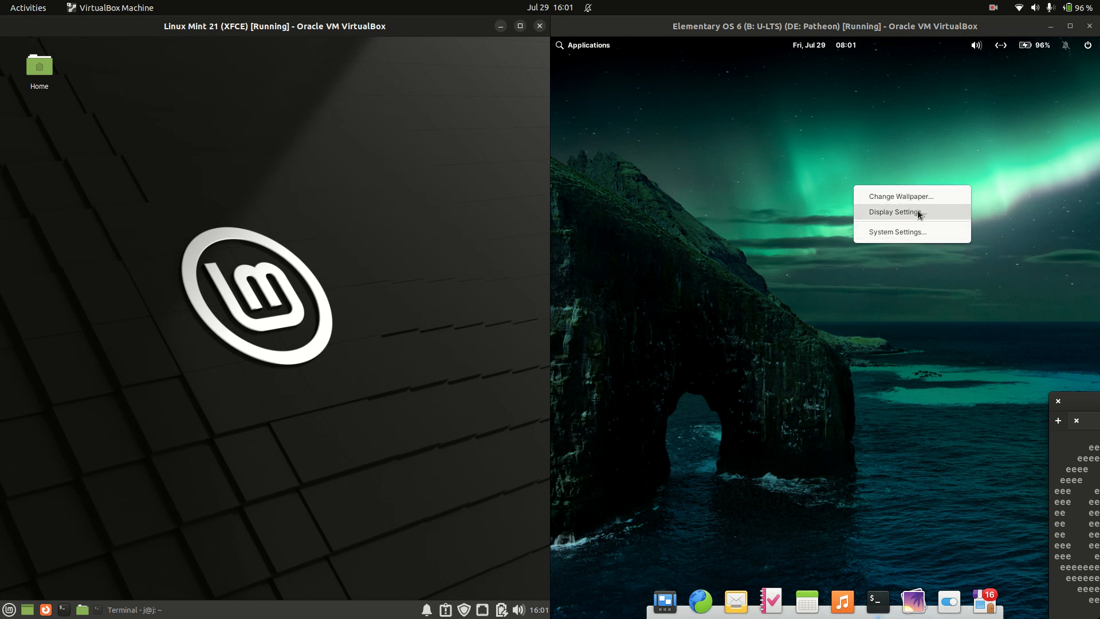
mouse_move(909, 244)
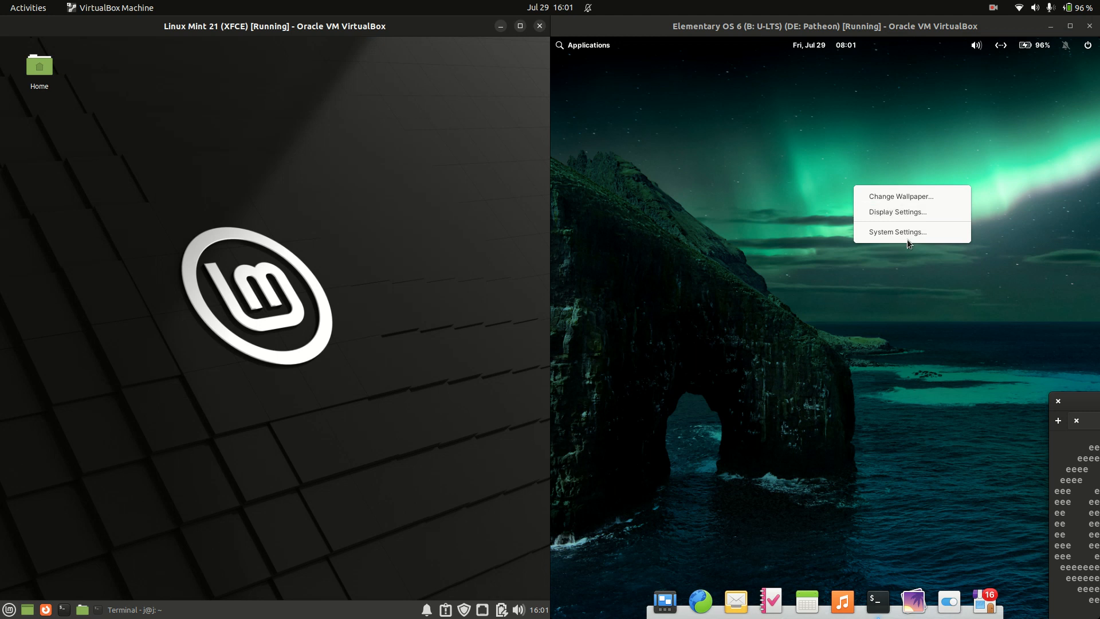
mouse_move(907, 114)
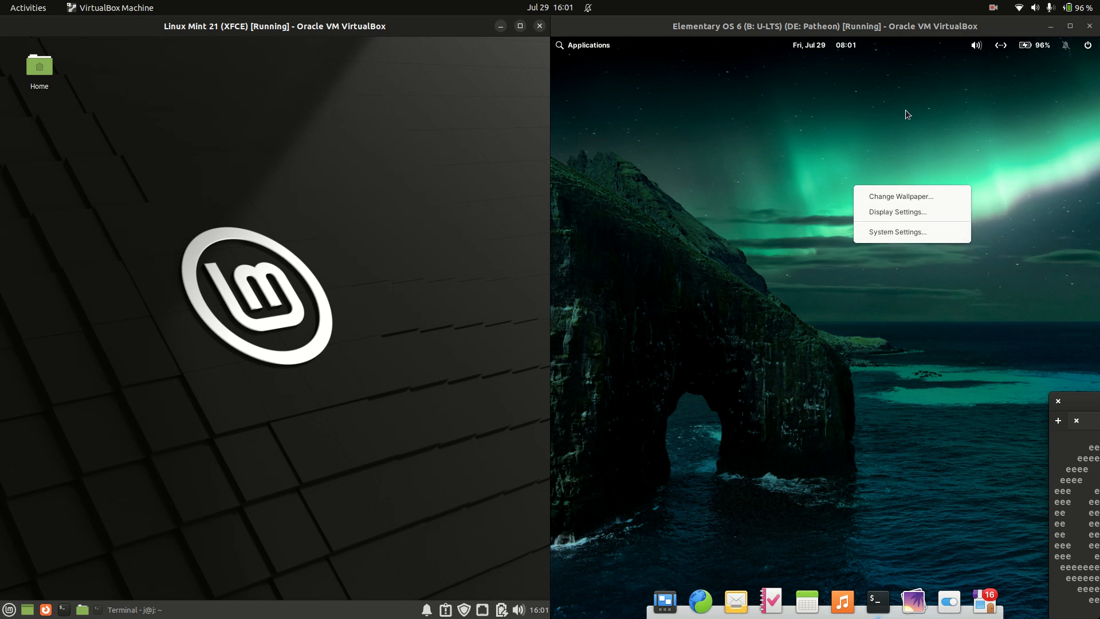
left_click(861, 233)
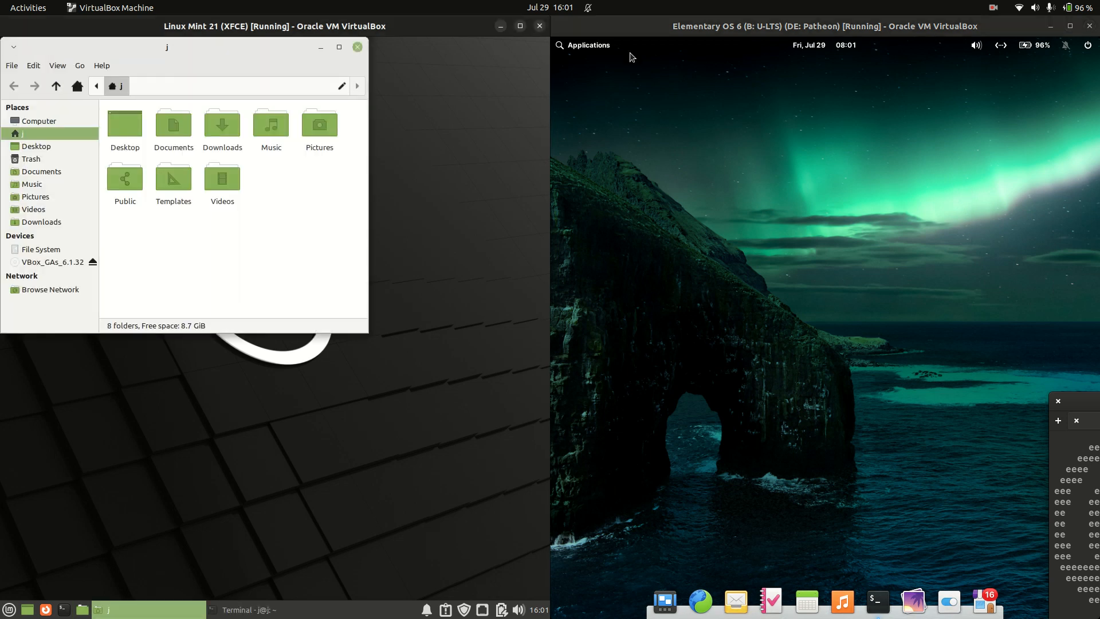
- Search 'thu' in elementary's application launcher
left_click(587, 45)
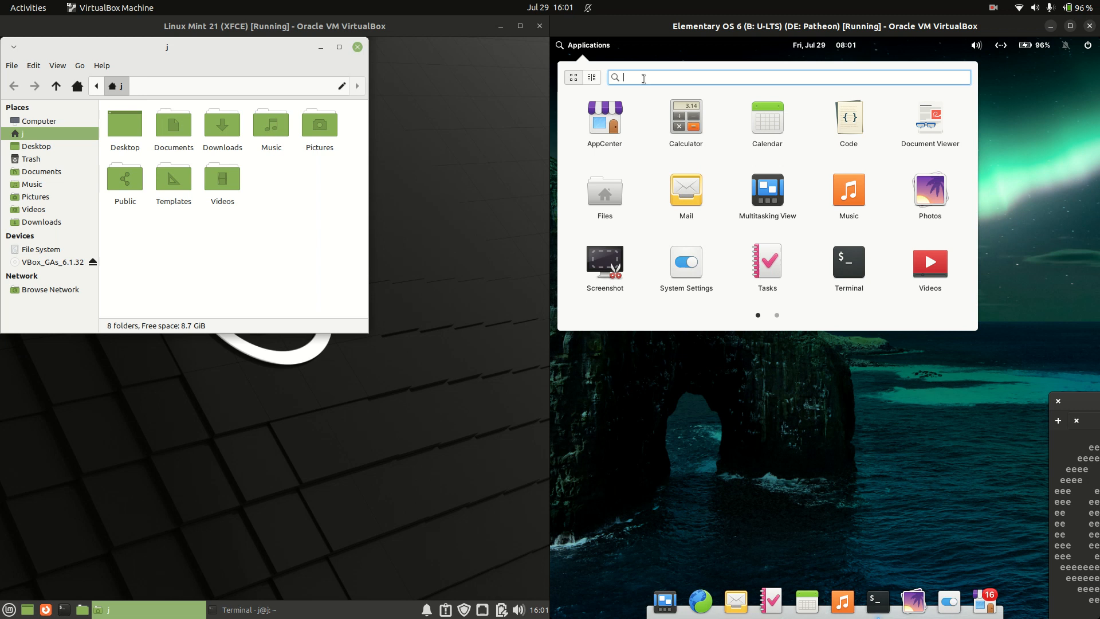
type("t")
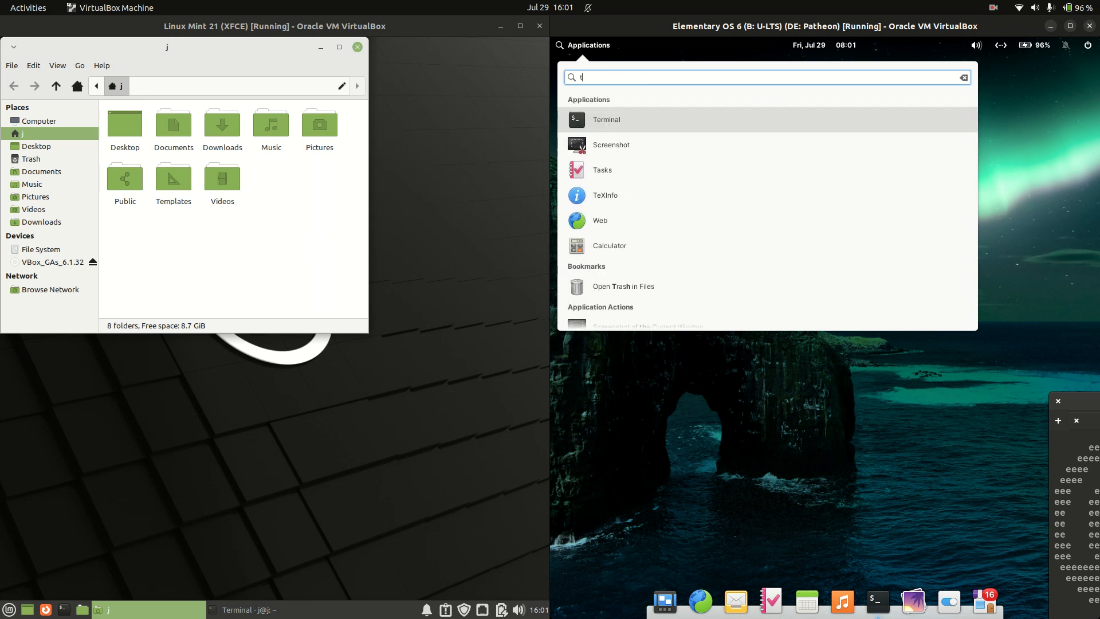
type("hu")
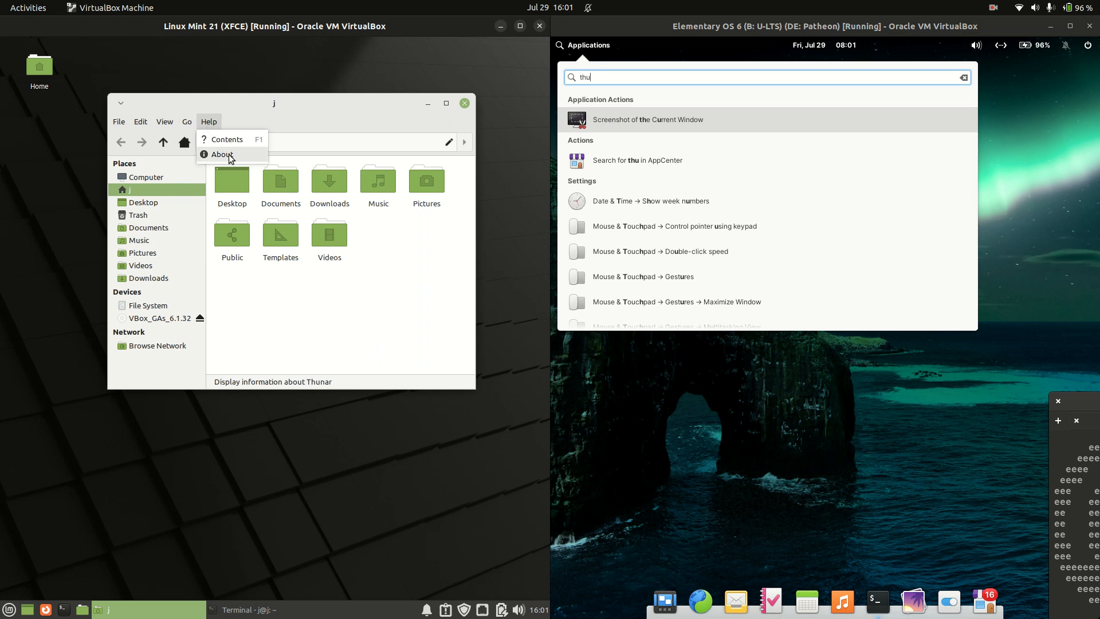
- View Thunar's About information, close it, and reopen elementary's launcher
left_click(222, 154)
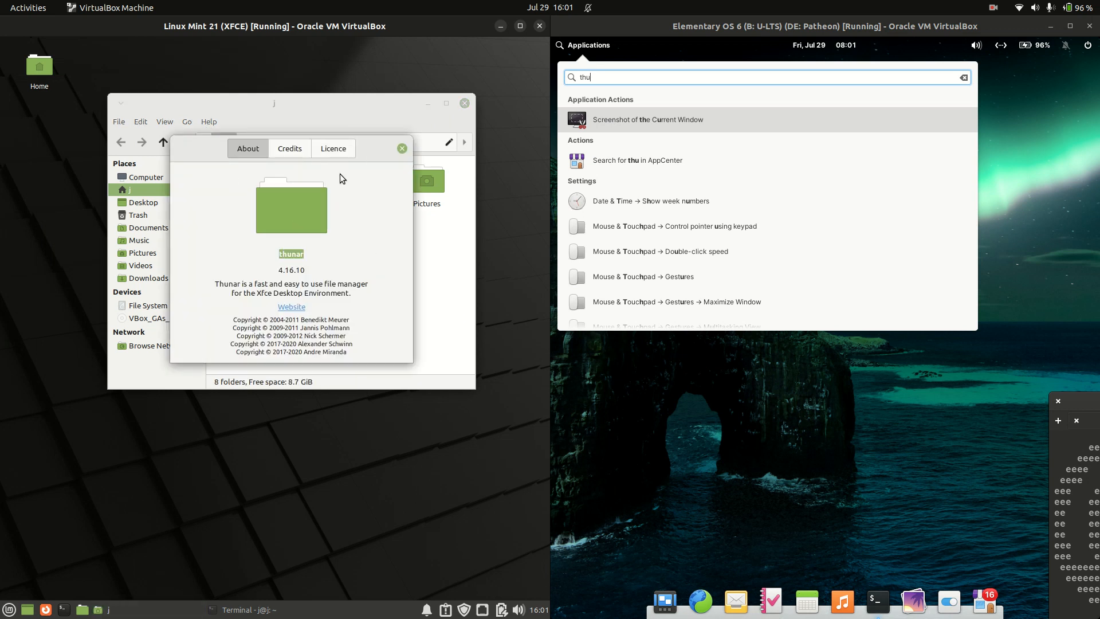
left_click(402, 148)
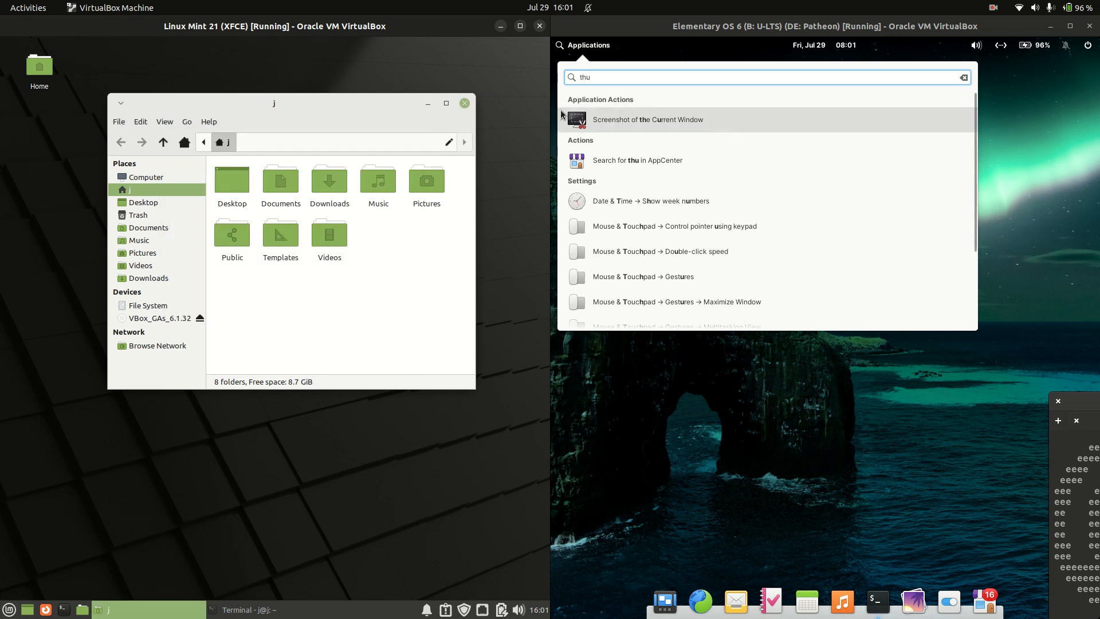
mouse_move(758, 524)
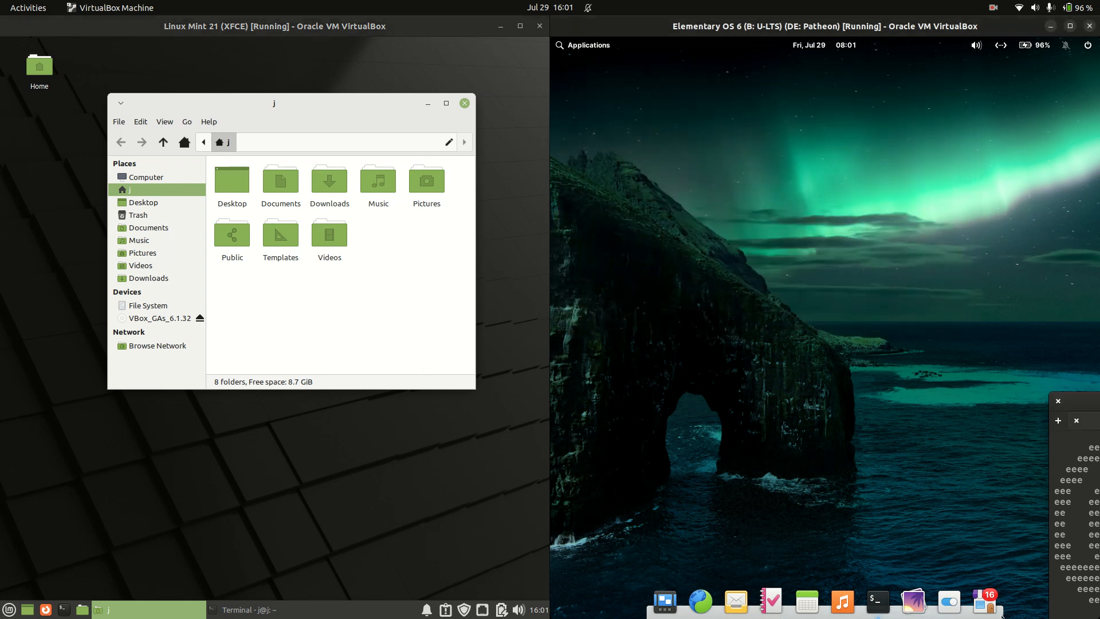
mouse_move(663, 610)
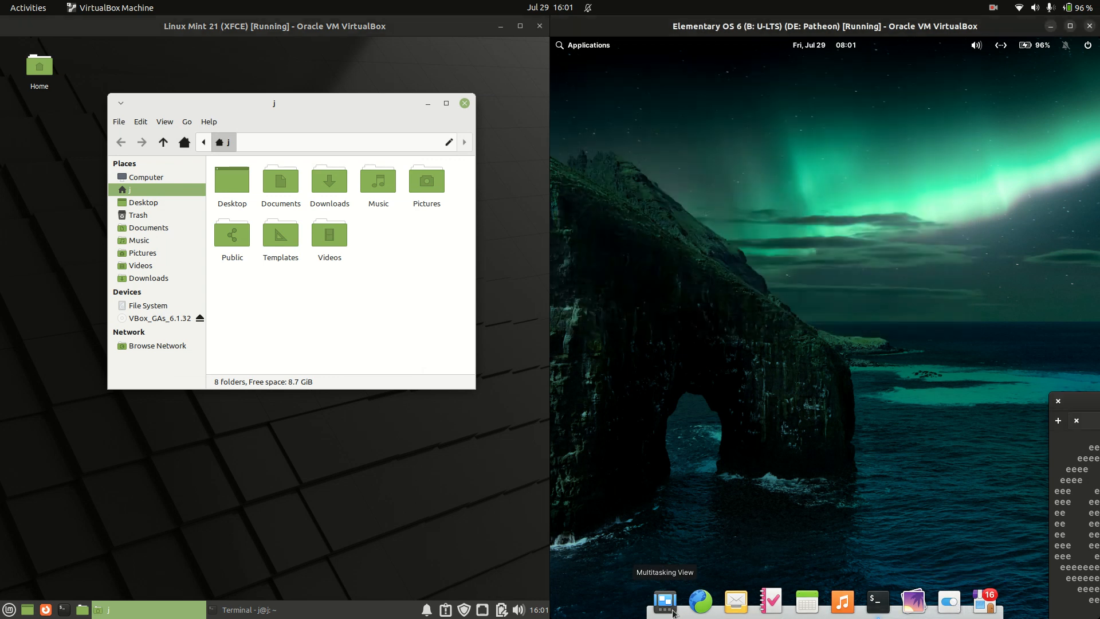
mouse_move(567, 52)
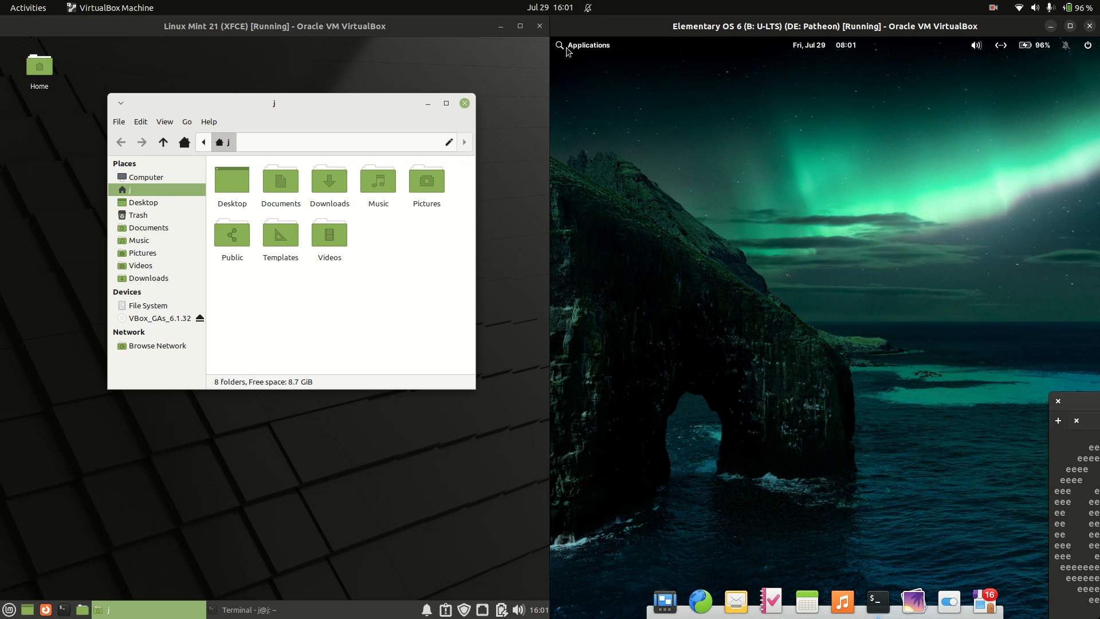
left_click(587, 45)
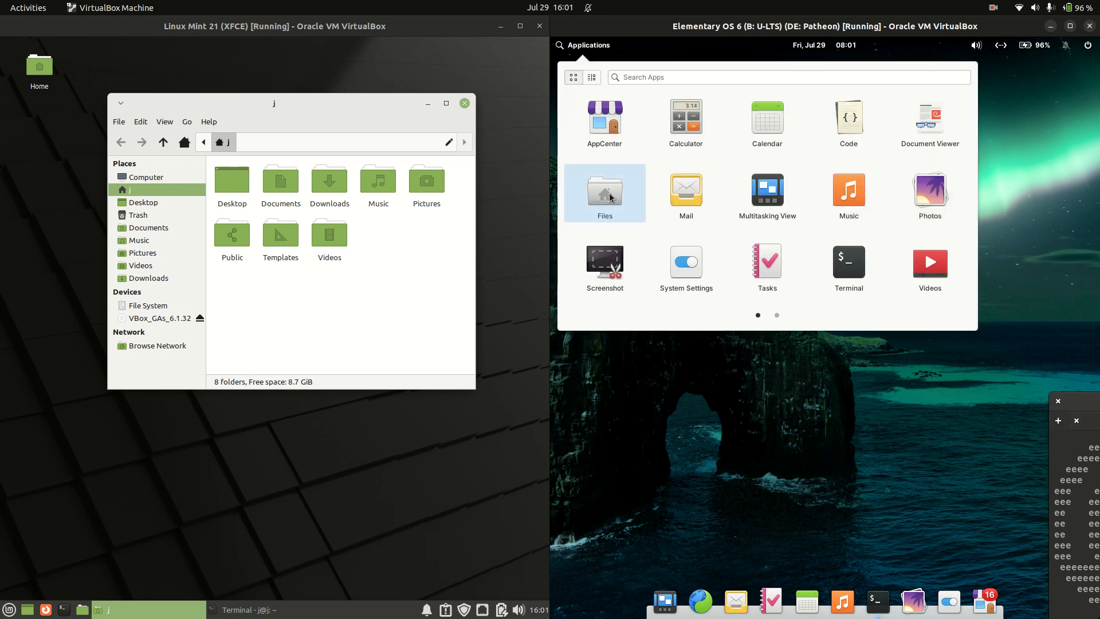
- Launch elementary's Files app from the Applications launcher
left_click(604, 192)
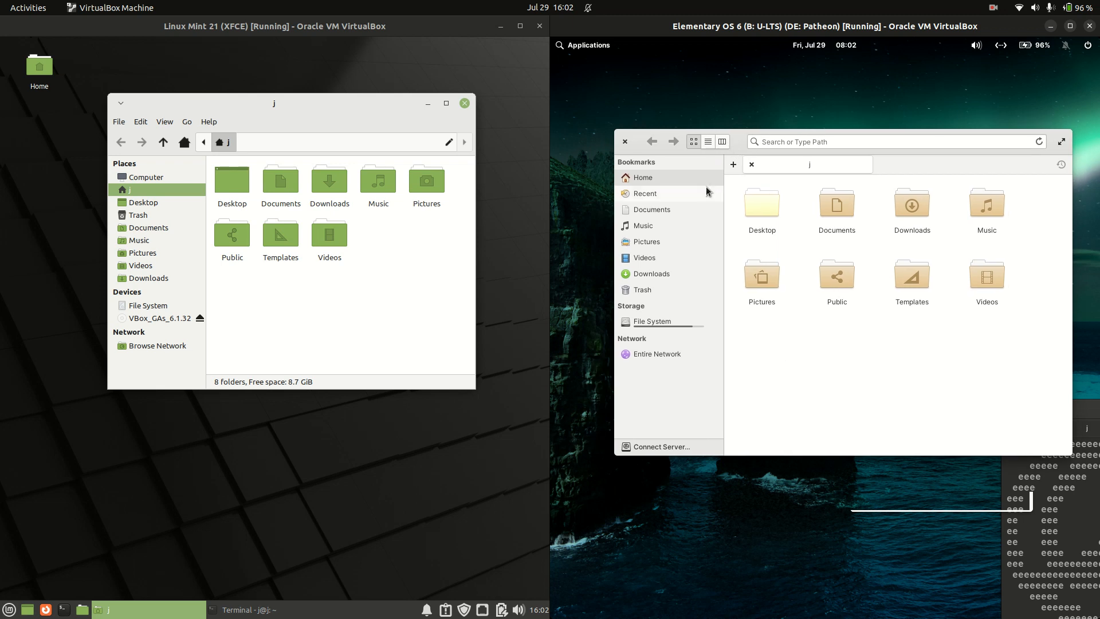
mouse_move(693, 202)
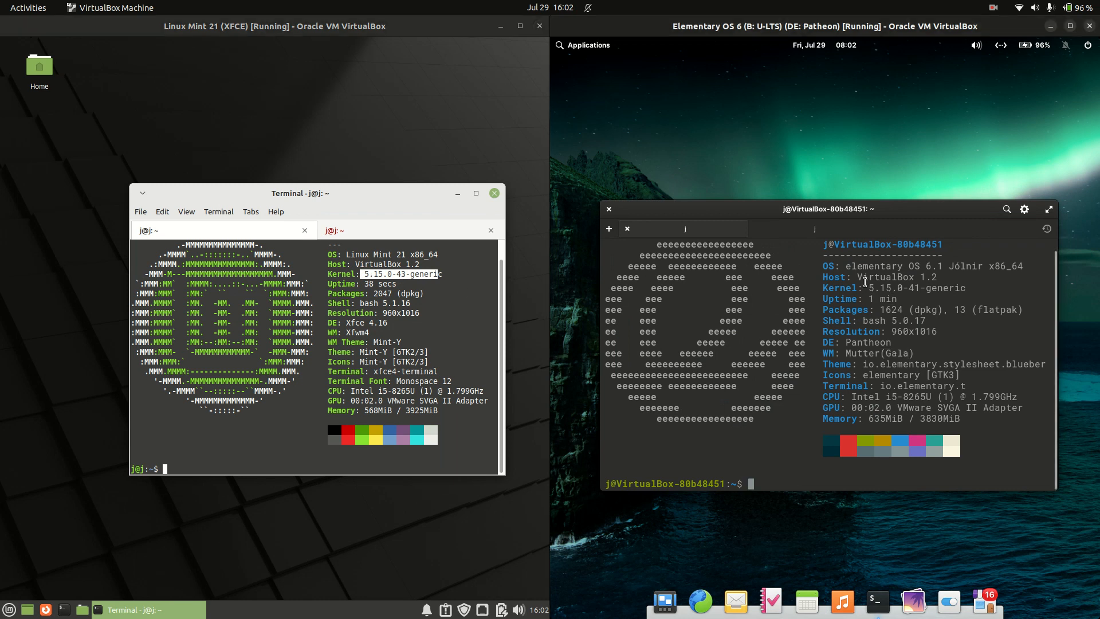
mouse_move(946, 296)
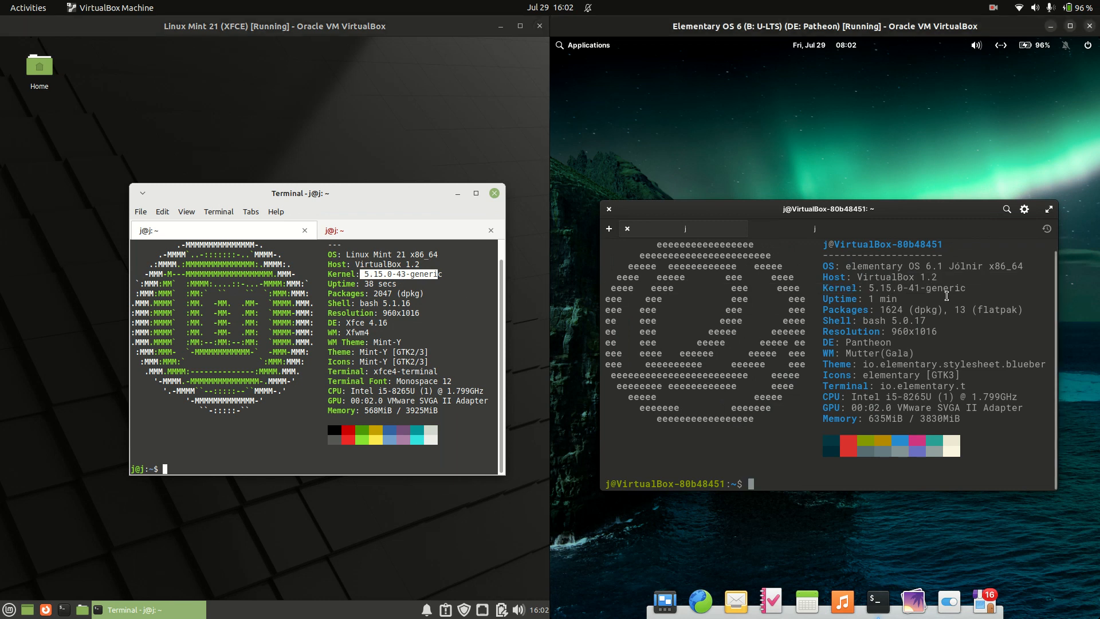